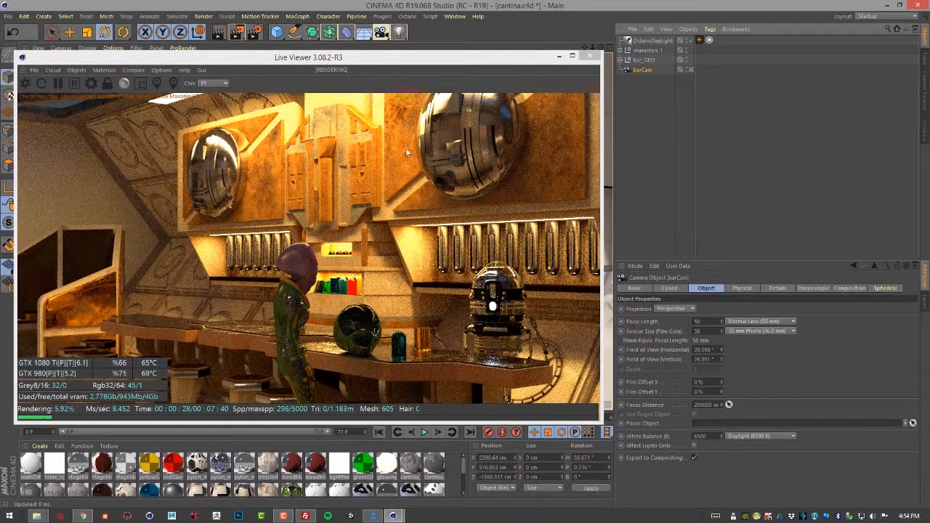
Add an Octane Camera tag to barCam, disable Auto Focus and widen the aperture
left_click(709, 29)
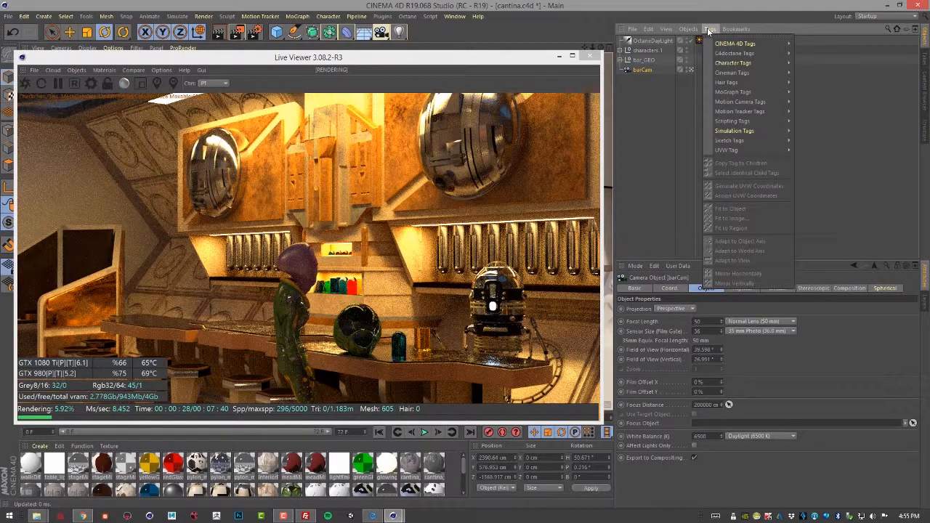
mouse_move(733, 62)
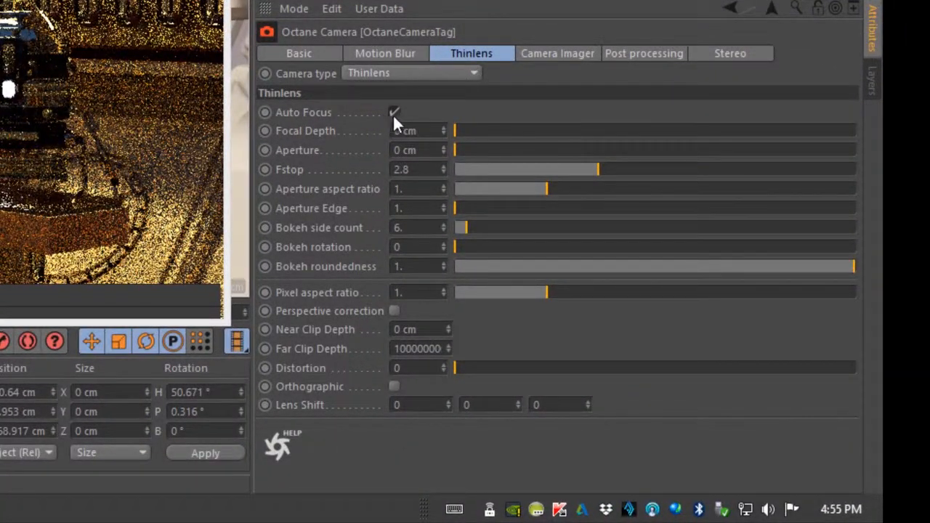
left_click(394, 112)
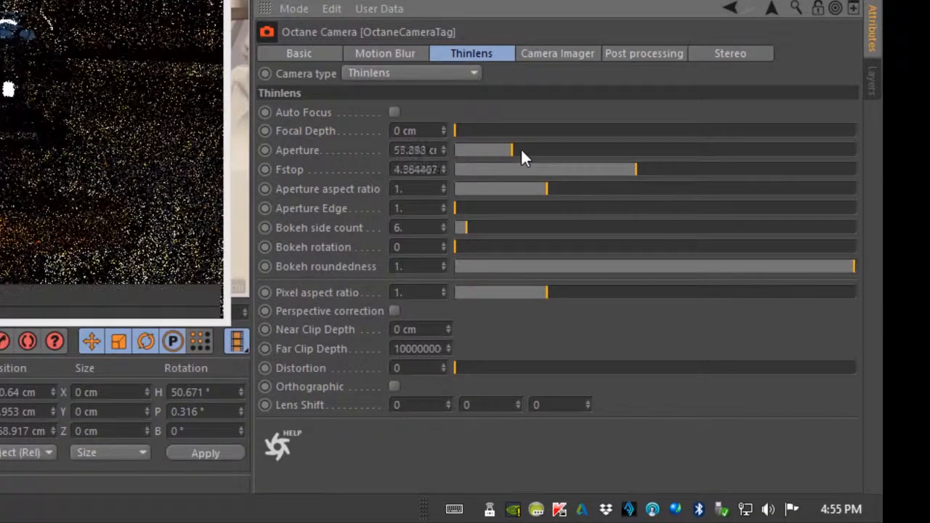
left_click_drag(509, 150, 639, 149)
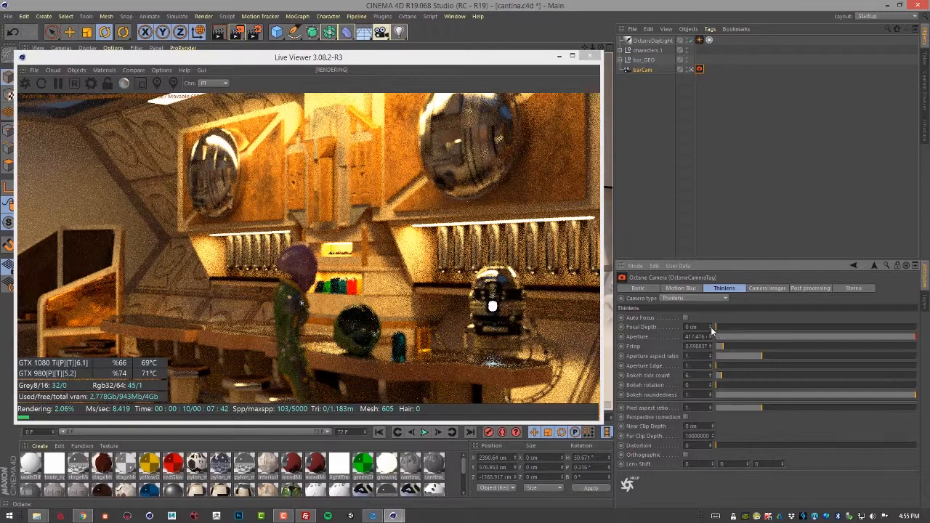
mouse_move(427, 322)
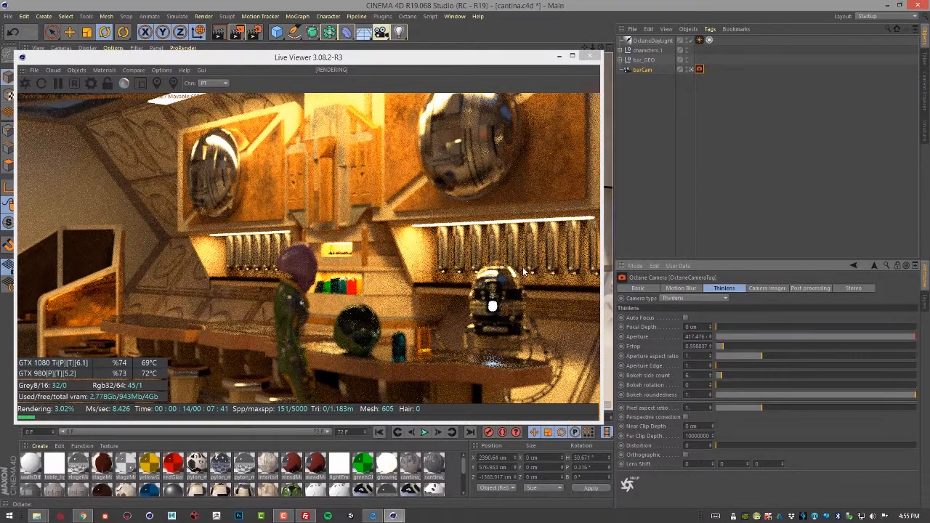
mouse_move(427, 318)
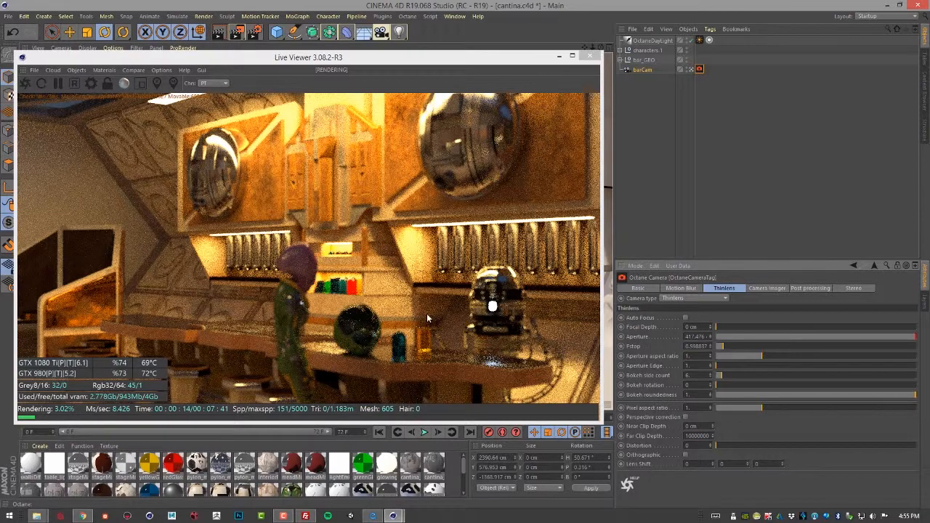
mouse_move(504, 271)
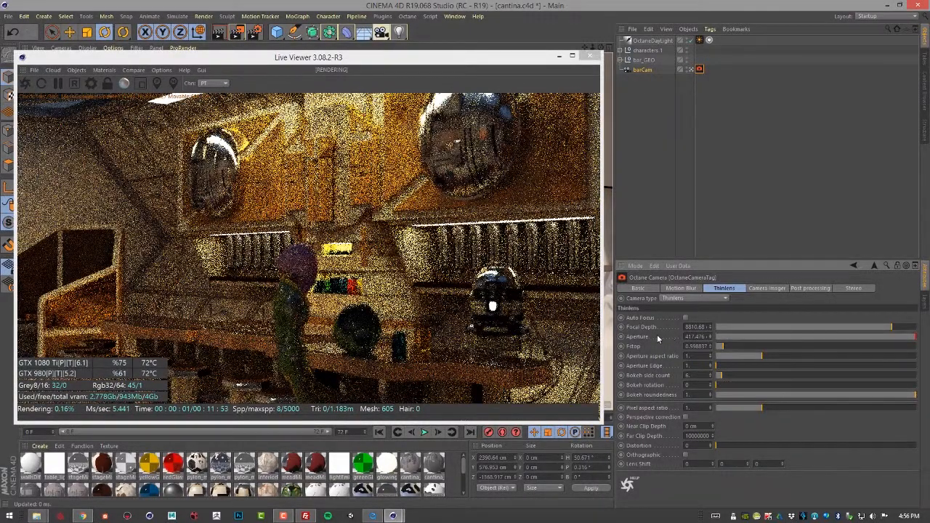
Drag Focal Depth up to about 8810, then back to about 7526
left_click_drag(871, 326, 848, 327)
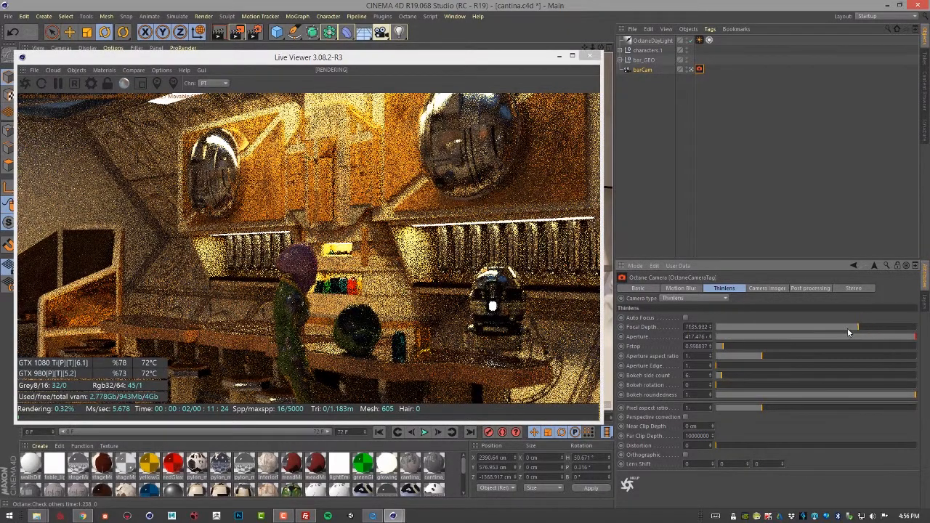
left_click_drag(857, 326, 769, 326)
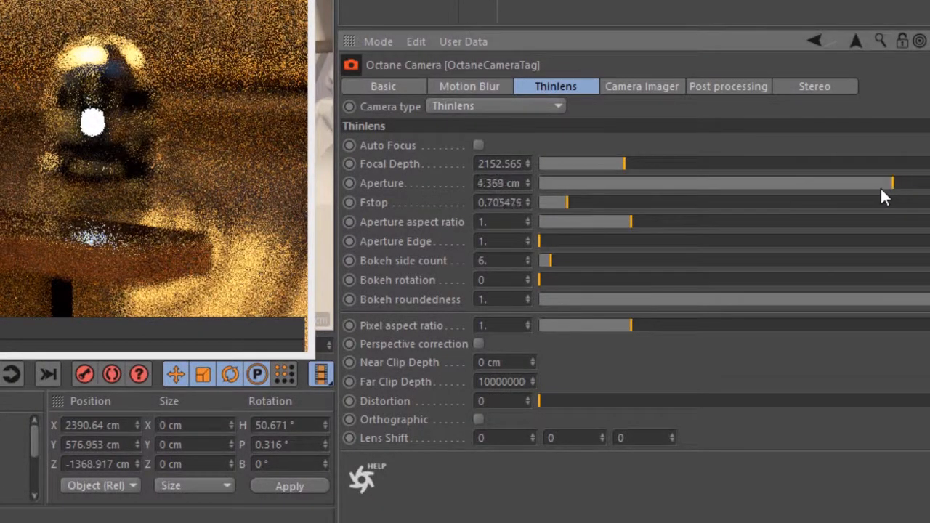
Set the Thinlens aperture to about 4.369 cm to control the blur
left_click_drag(892, 183, 703, 183)
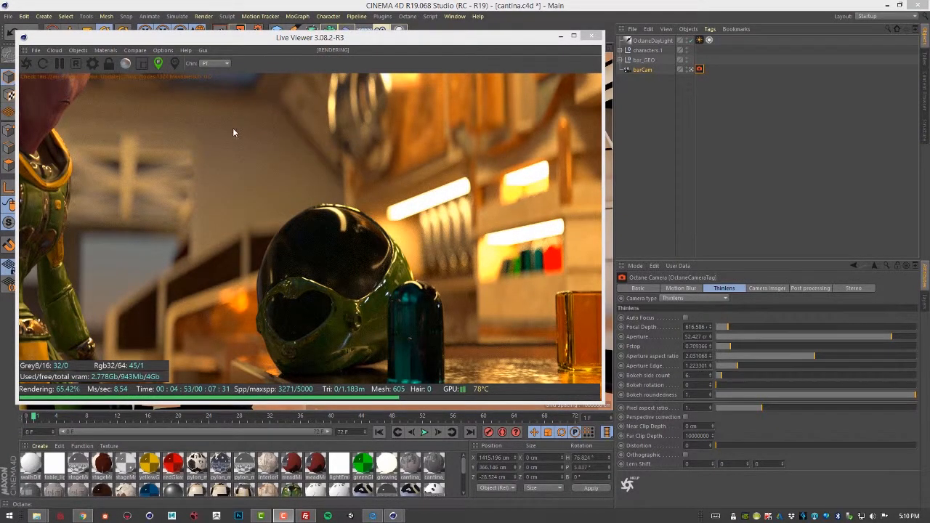
mouse_move(457, 194)
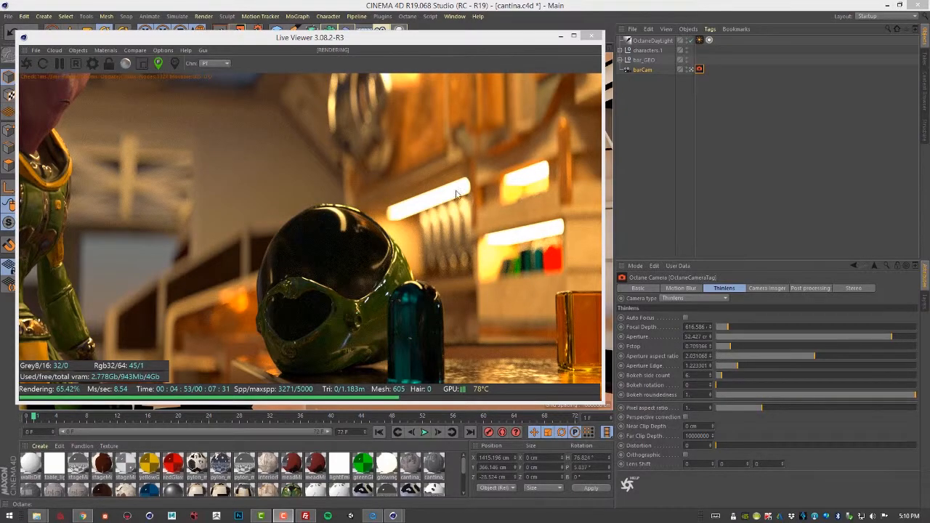
mouse_move(364, 117)
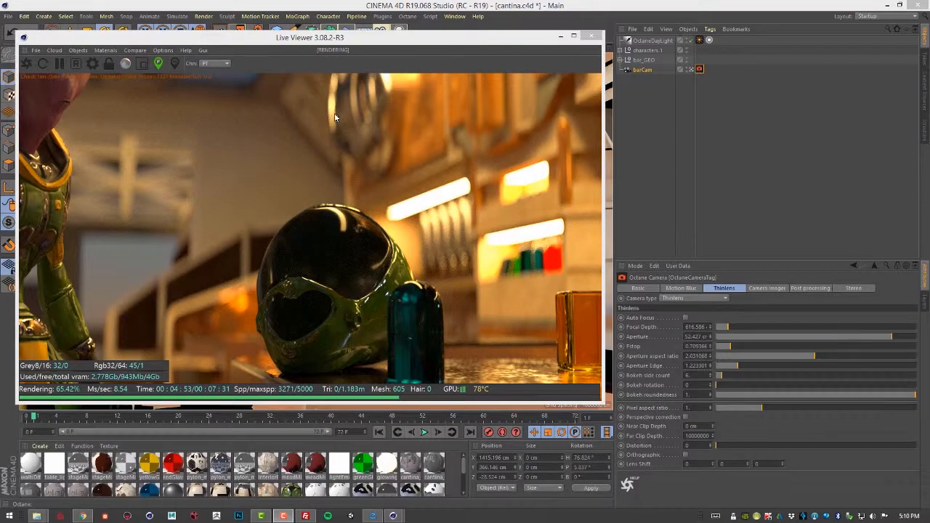
mouse_move(517, 254)
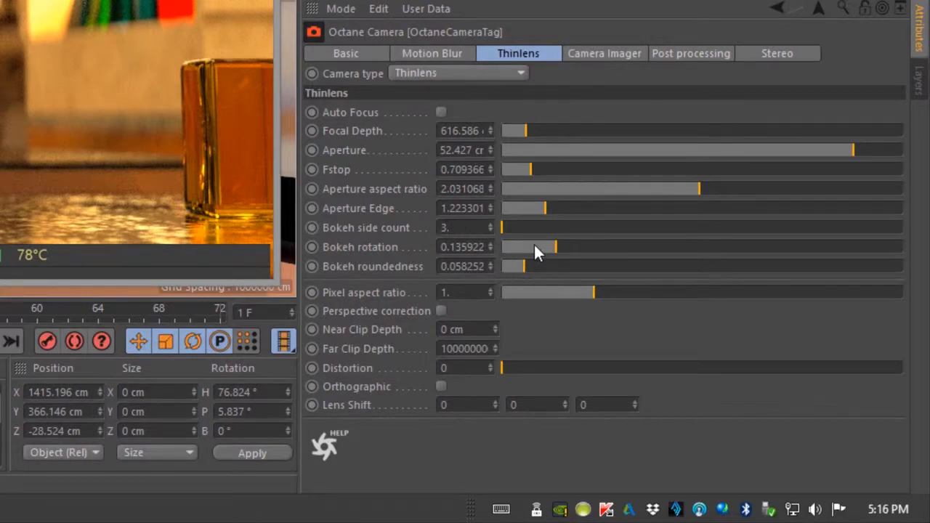
mouse_move(405, 275)
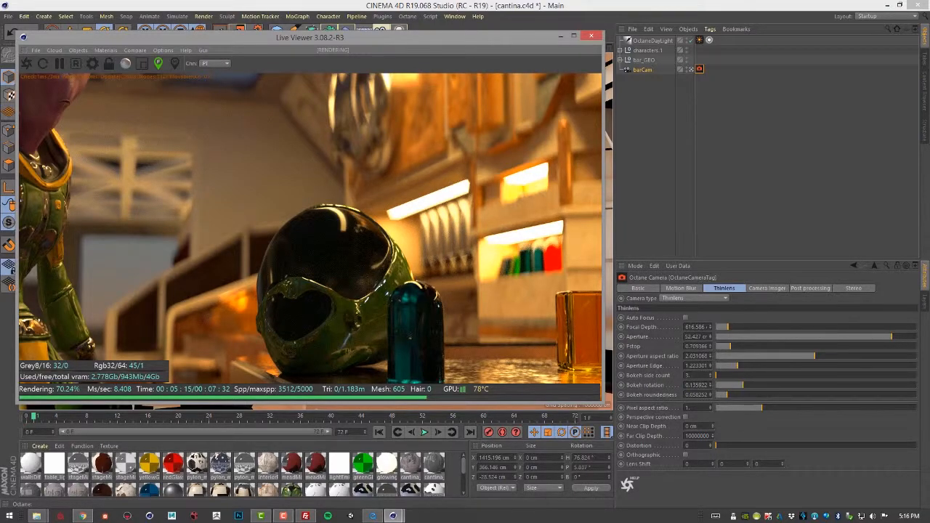
mouse_move(470, 183)
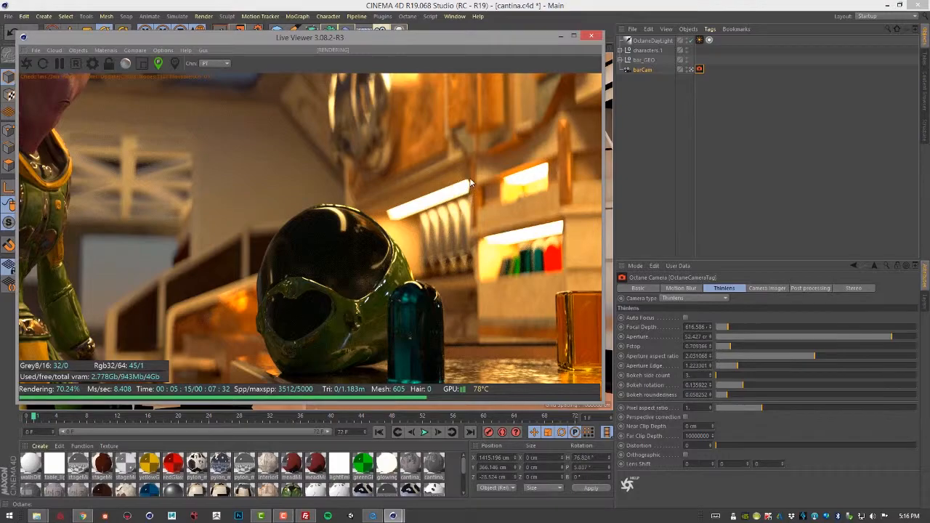
mouse_move(380, 209)
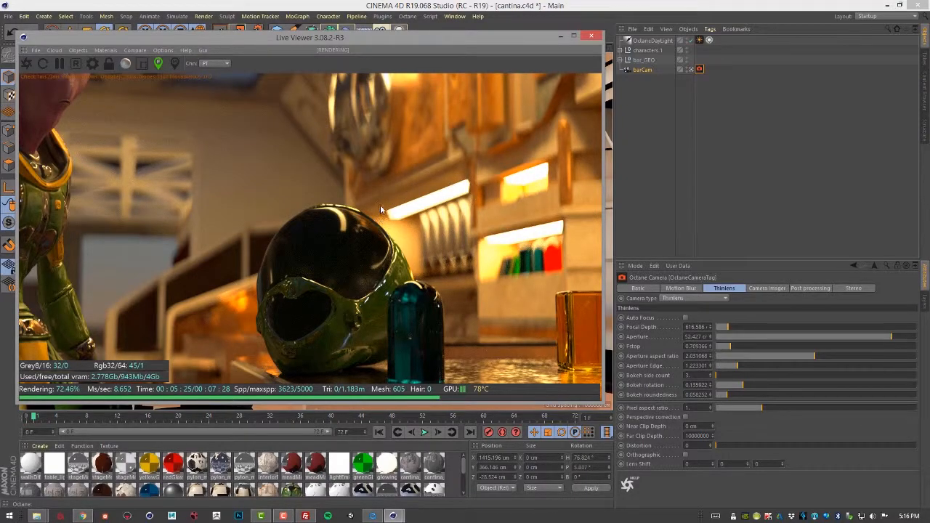
mouse_move(385, 221)
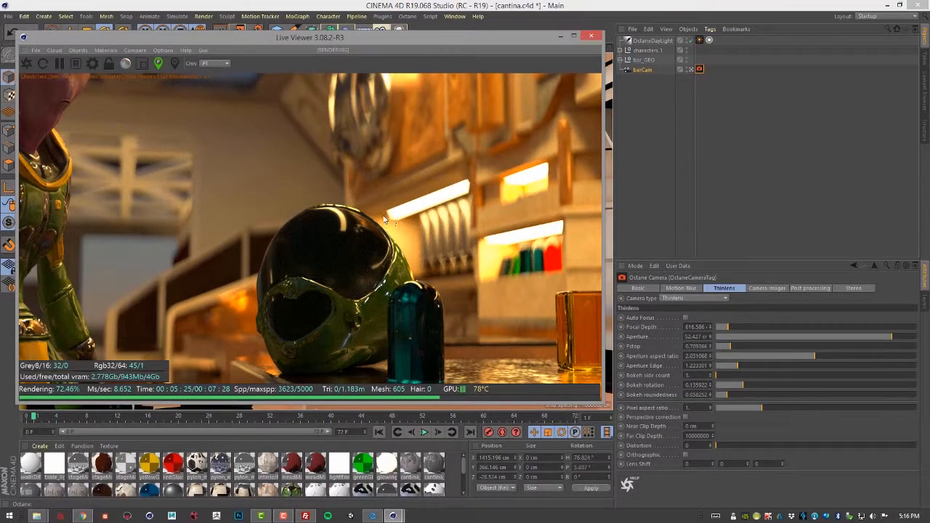